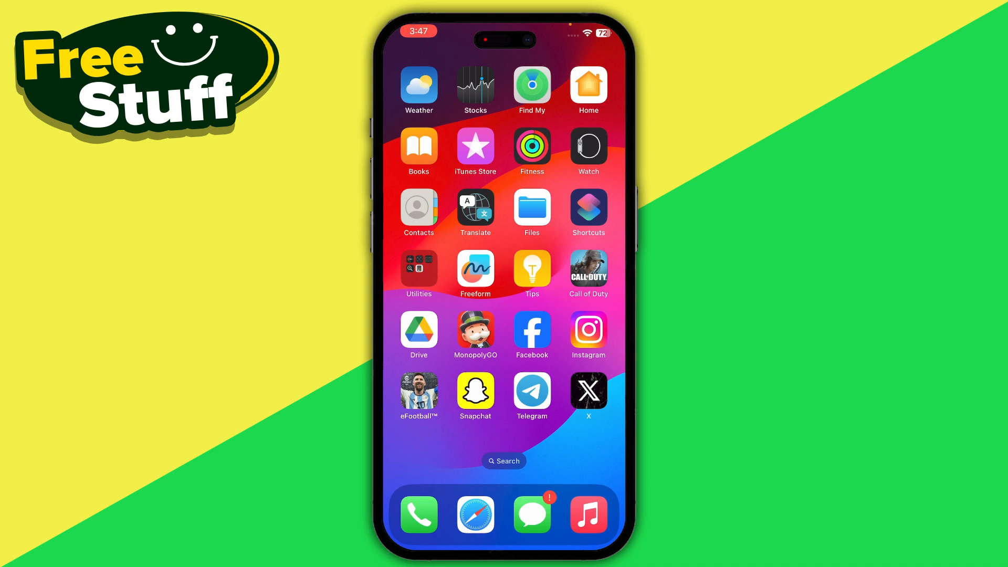
Step: Swipe to the next home screen page and launch Messenger to its Chats list
scroll(left, 3)
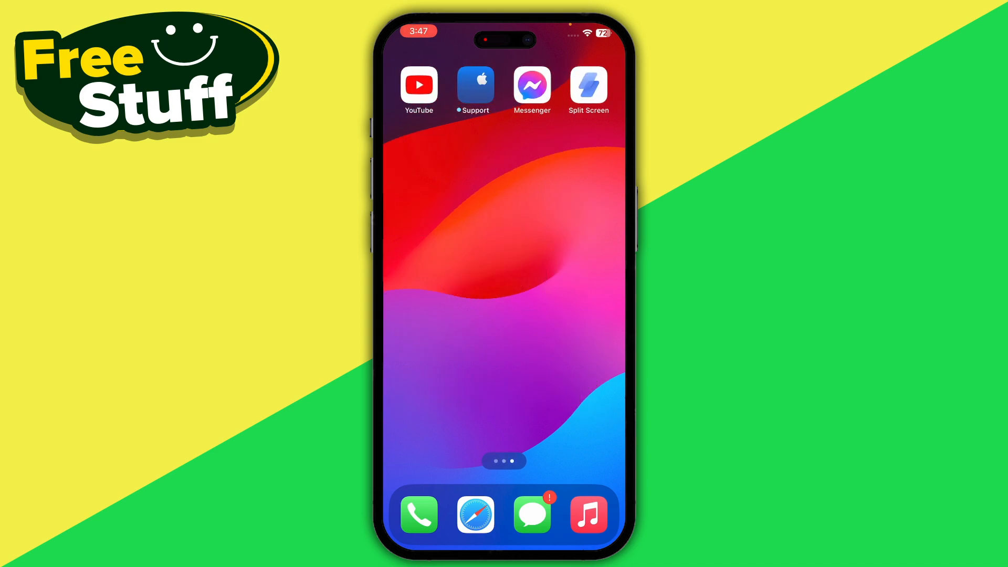
click(532, 85)
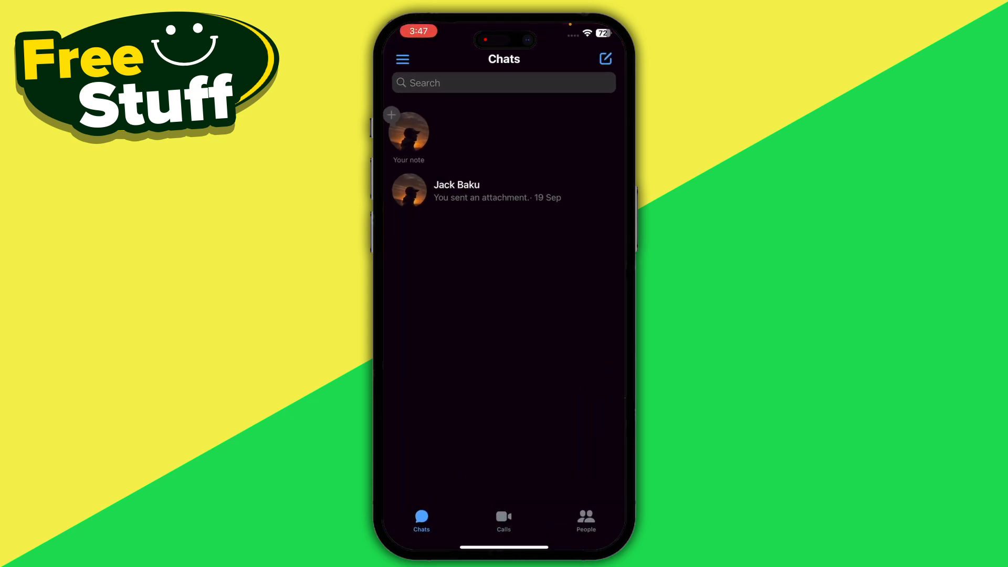
Step: Go from the account menu into Messenger's Settings, down to Notifications and sounds
click(403, 58)
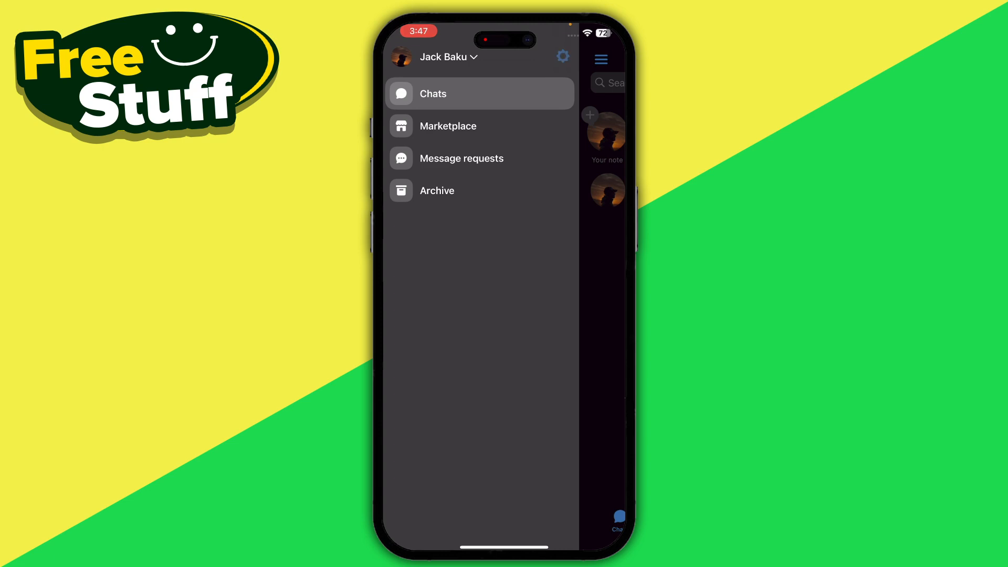
click(563, 57)
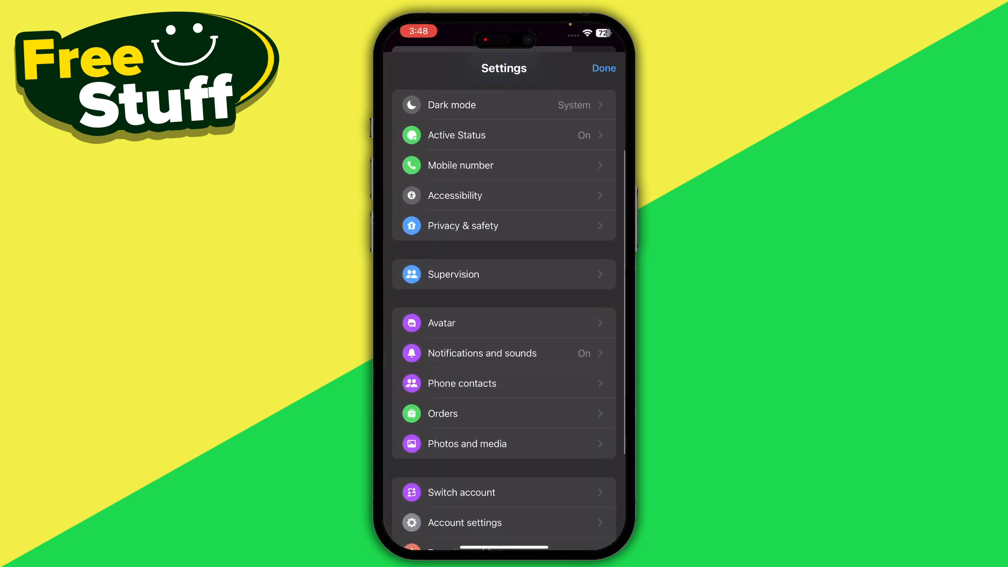
scroll(down, 3)
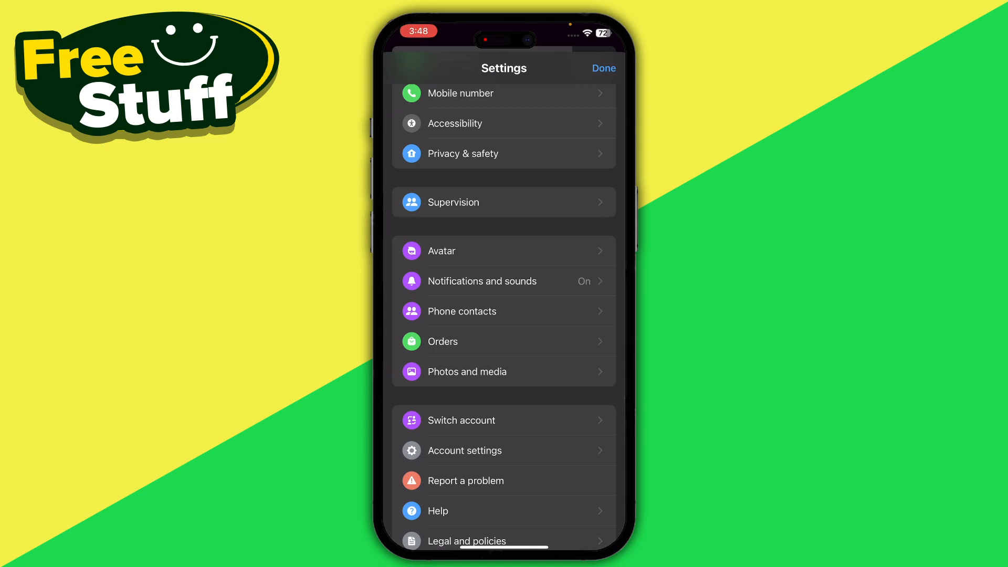
click(492, 281)
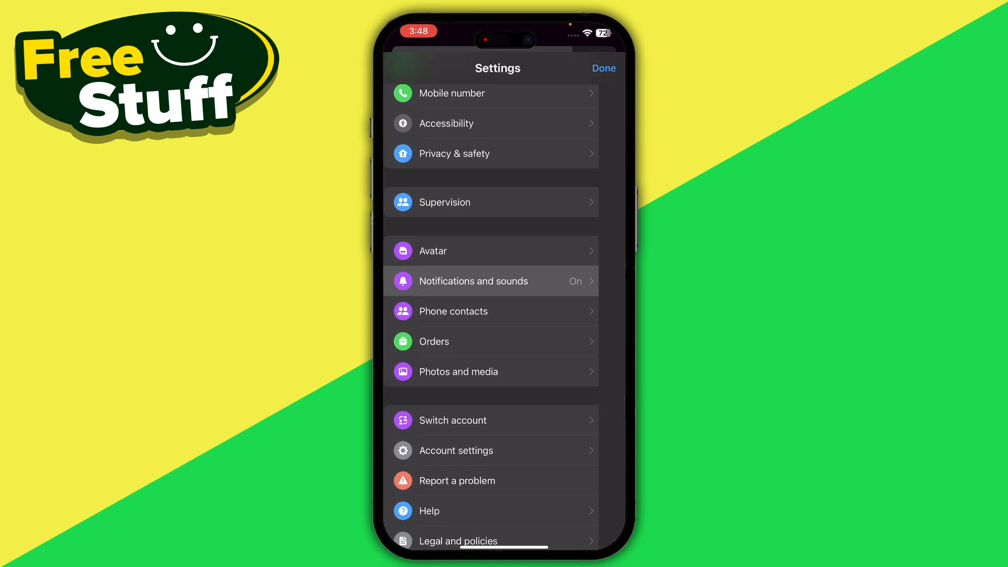
Step: Leave Messenger and launch the iPhone Settings app, landing on its Notifications page
click(492, 281)
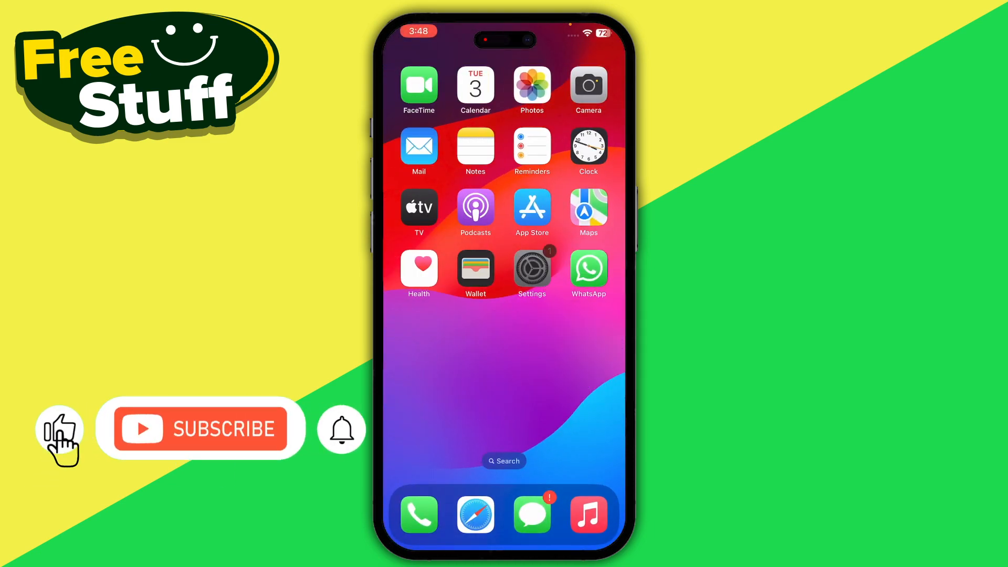
click(531, 266)
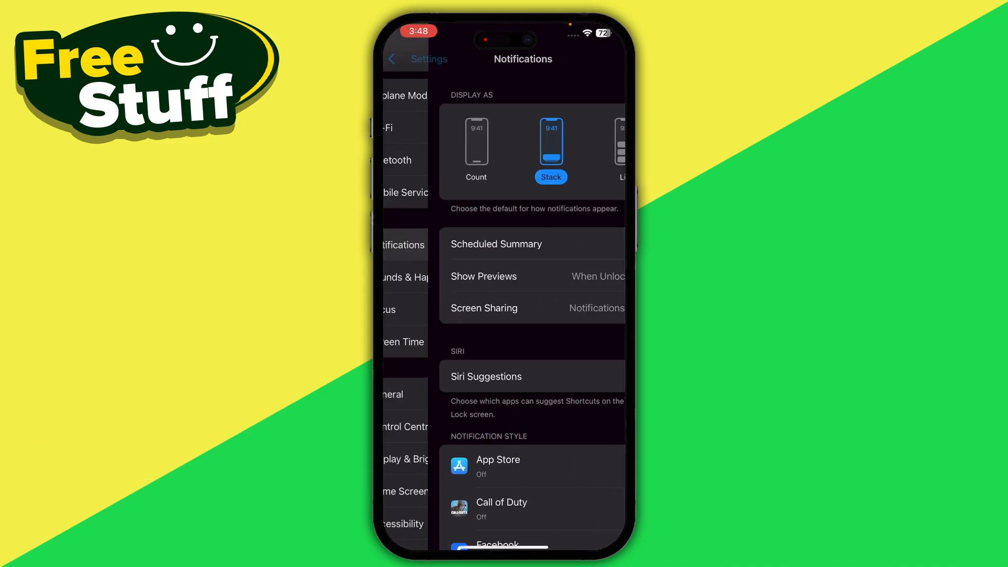
Step: Return to the main Settings list and open Messenger's app page
click(404, 58)
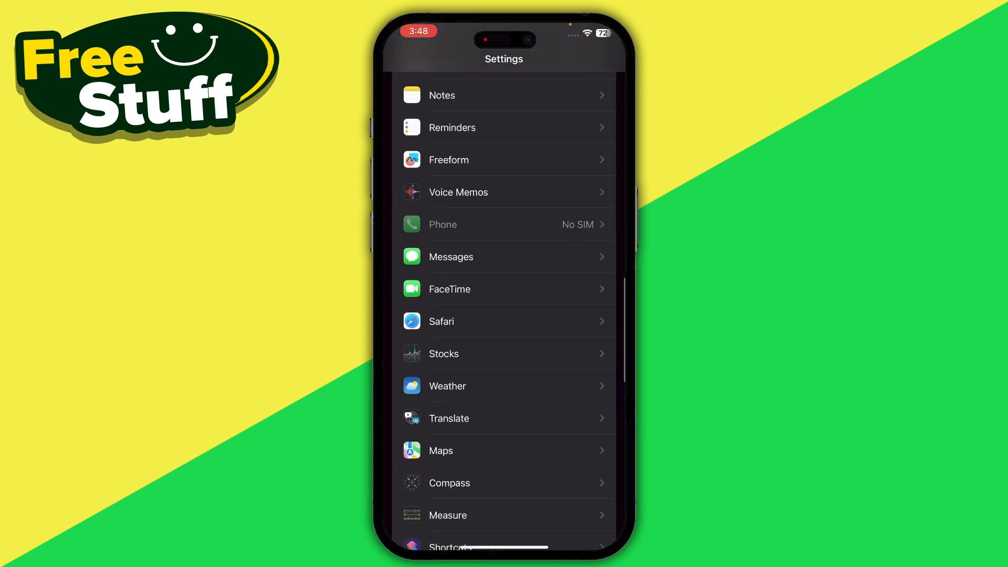
scroll(down, 3)
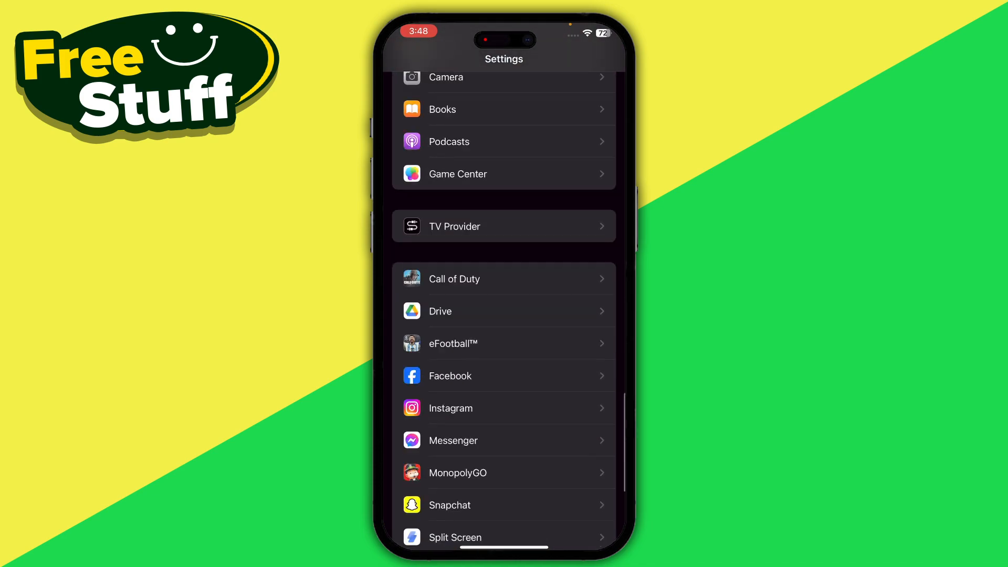
click(504, 441)
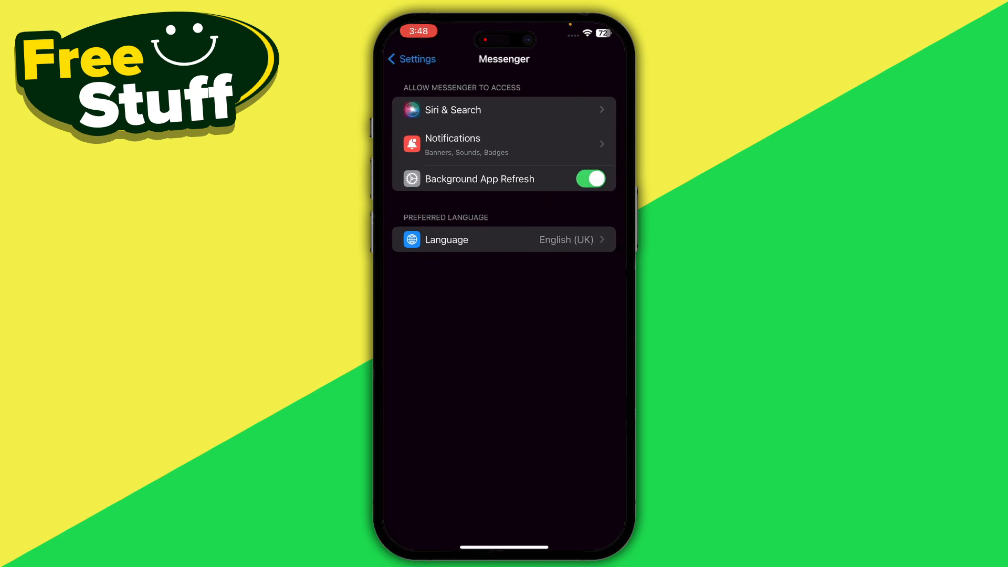
Step: Open Messenger's Notifications page and check that notifications, lock screen, centre and banners are on
click(504, 144)
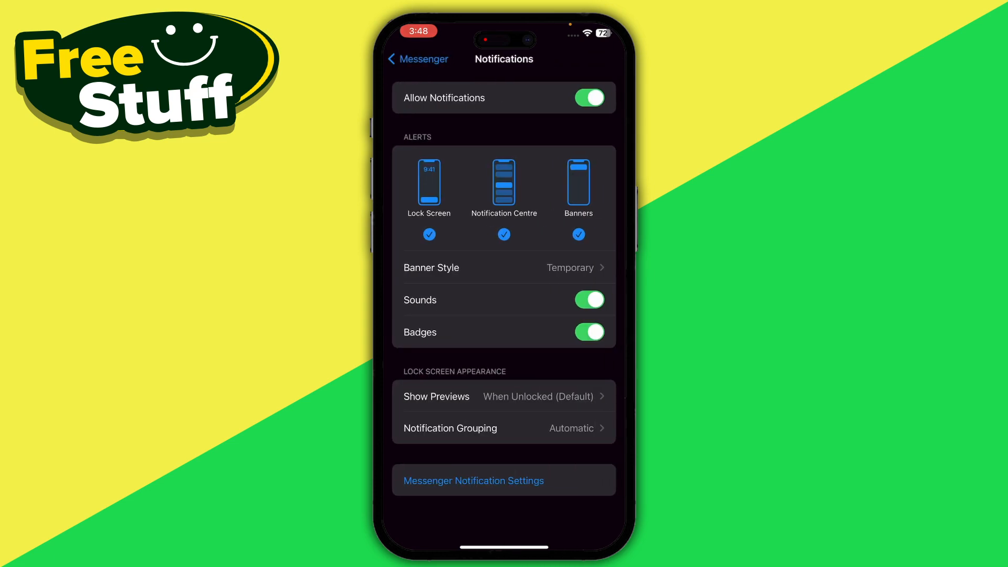
scroll(down, 3)
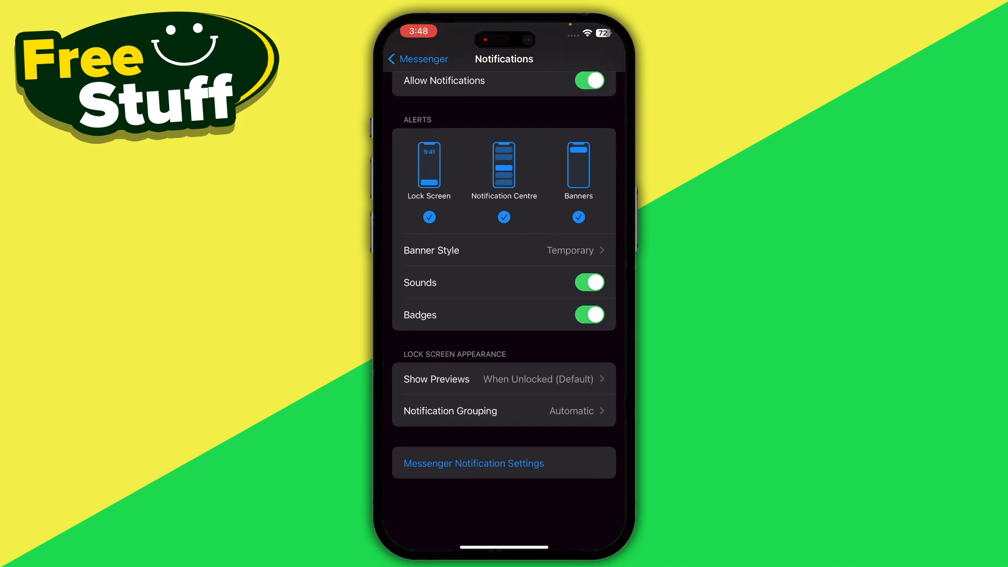